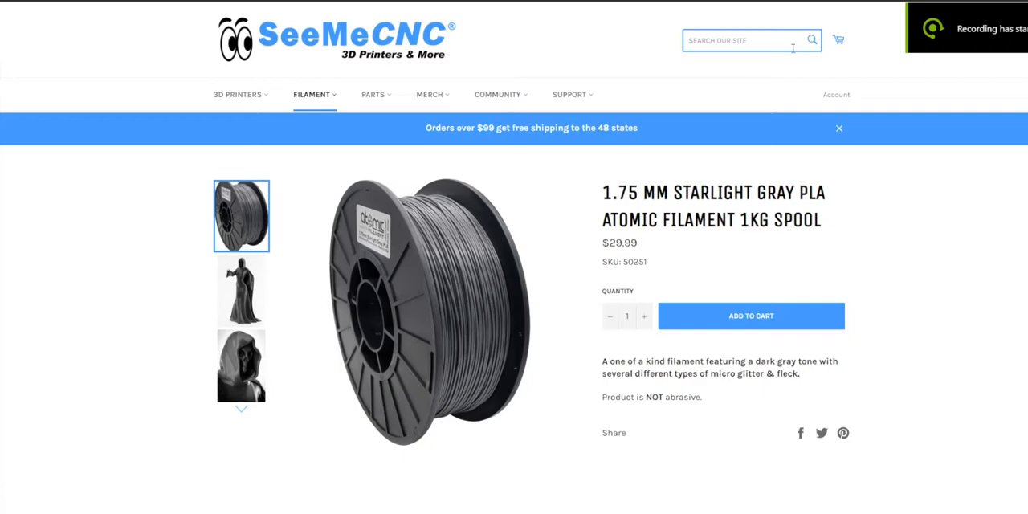
mouse_move(563, 285)
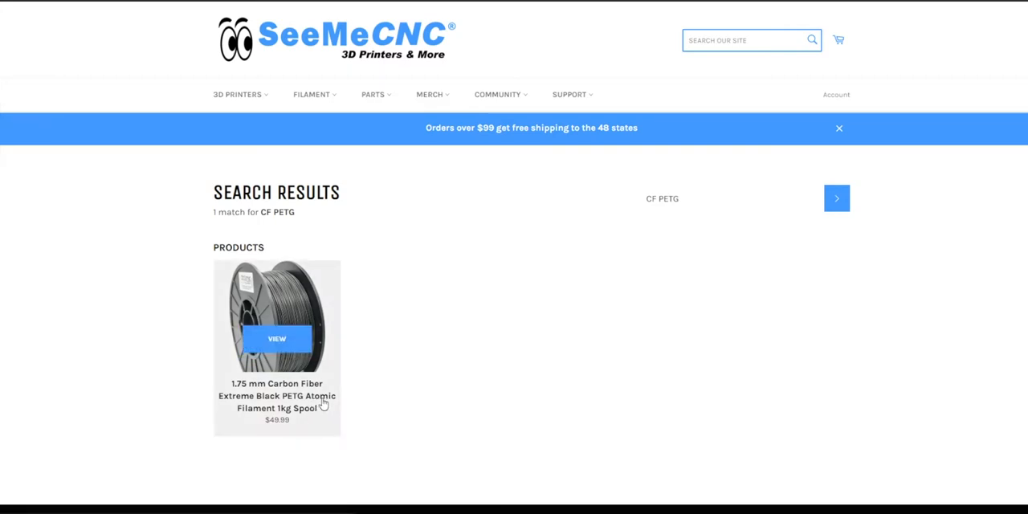
mouse_move(297, 234)
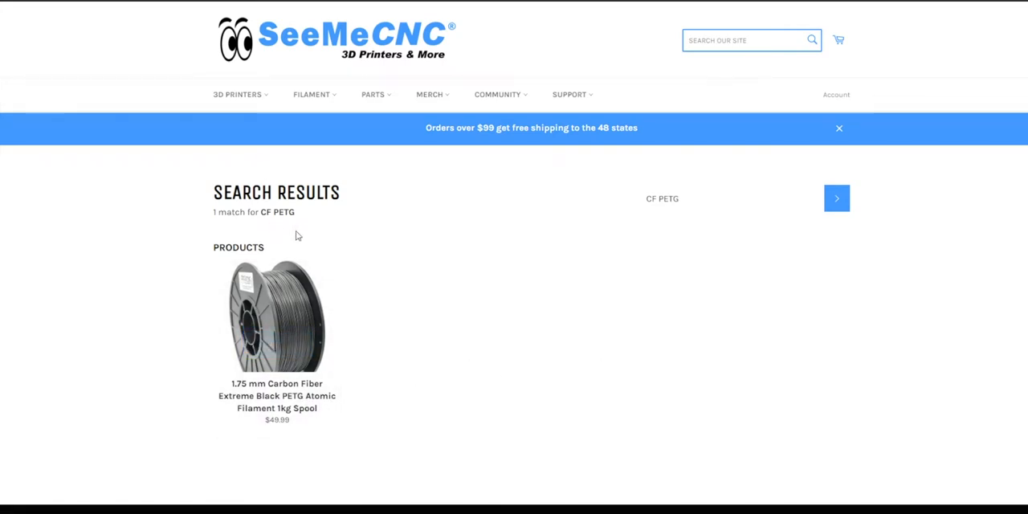
mouse_move(435, 156)
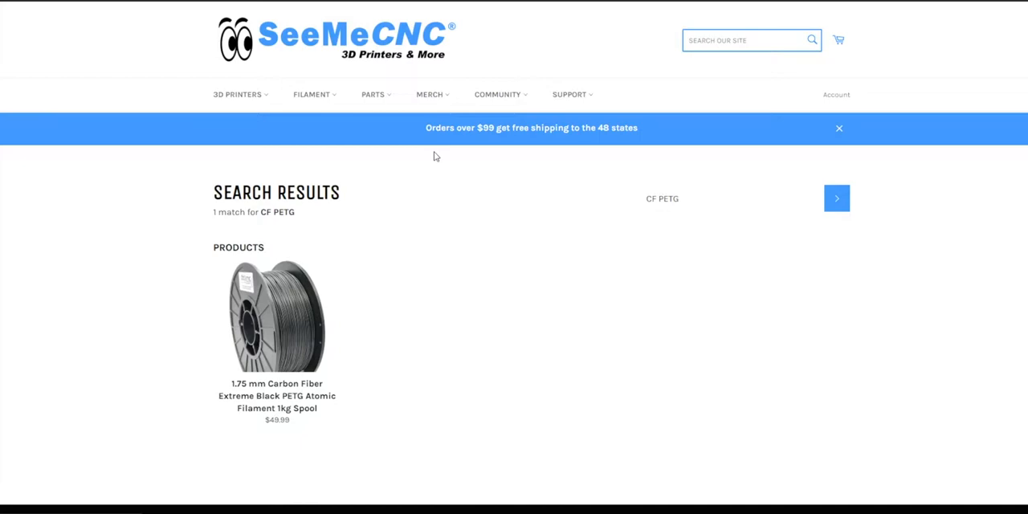
mouse_move(407, 226)
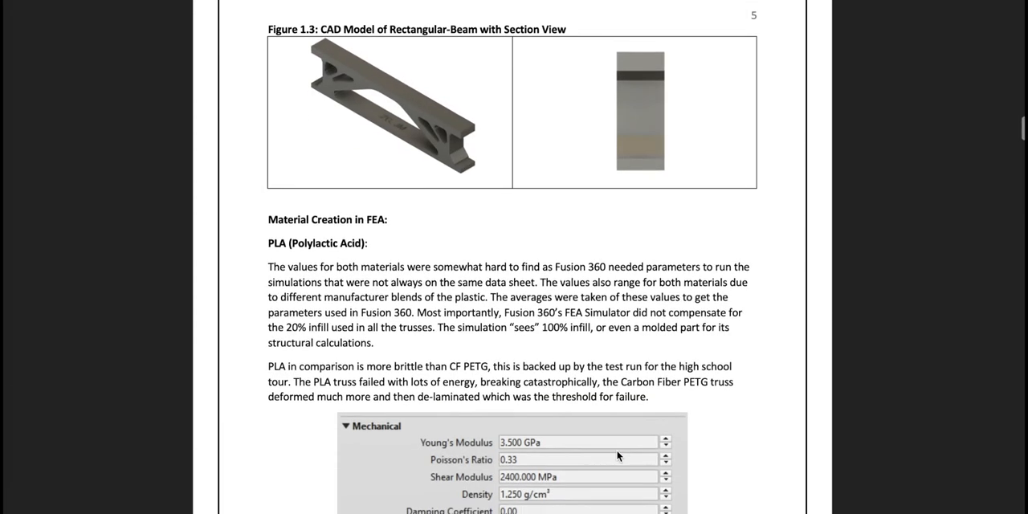
scroll("down", 3)
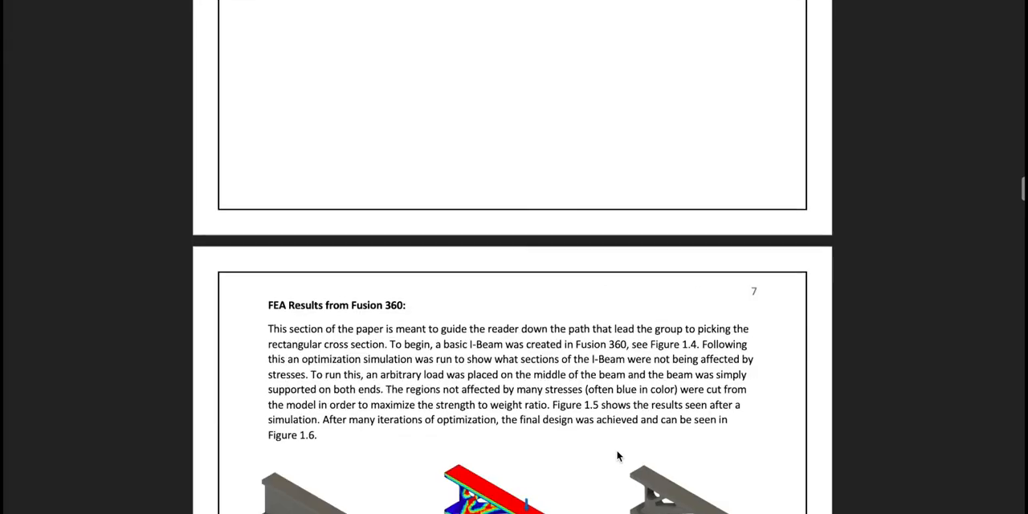
scroll("down", 3)
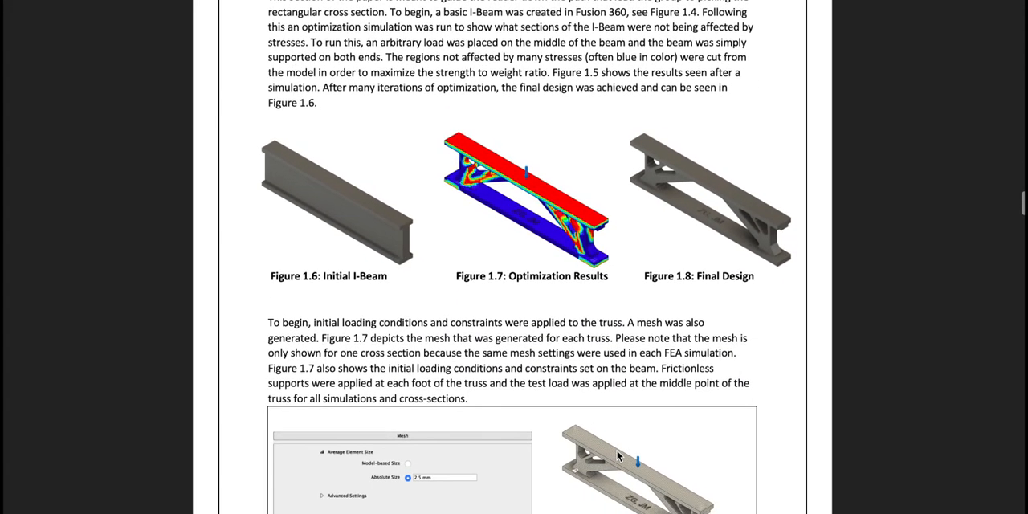
scroll("down", 3)
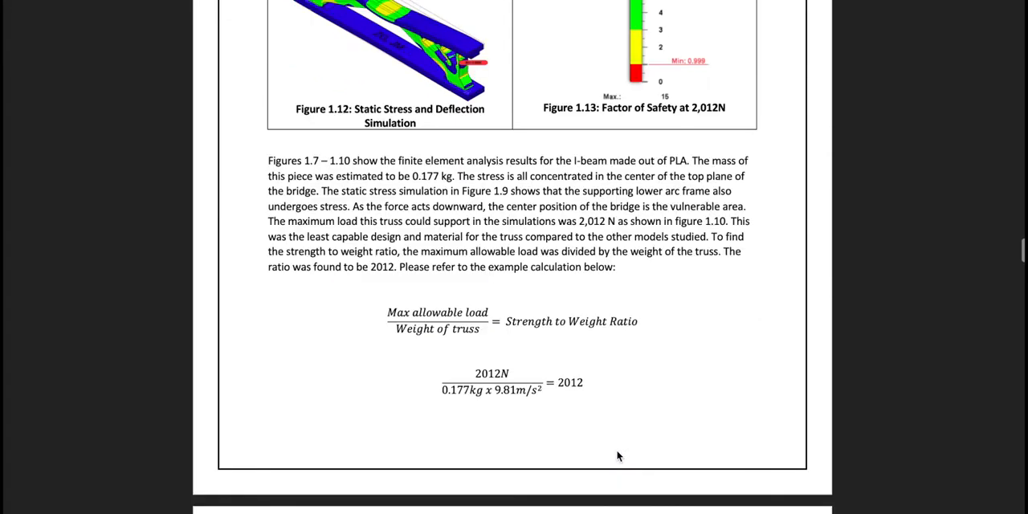
scroll("down", 3)
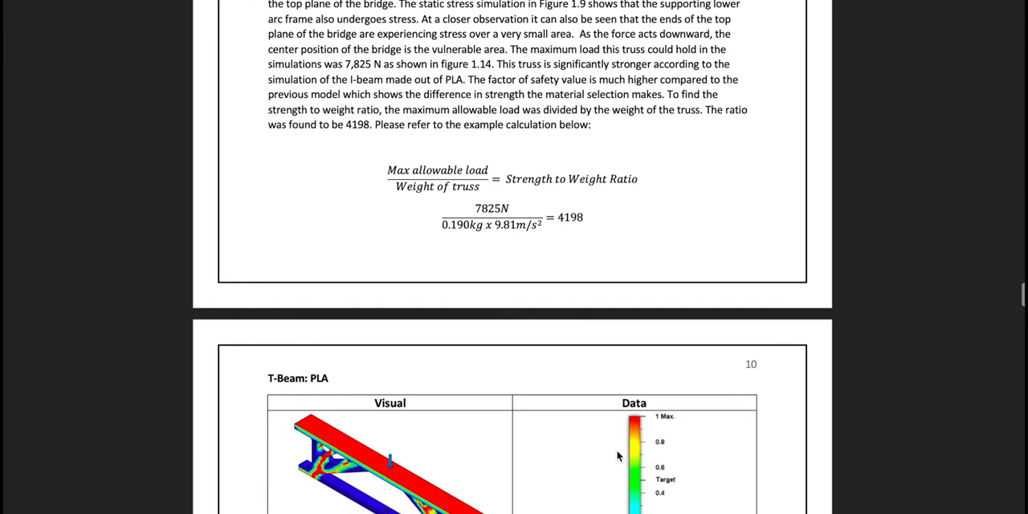
scroll("down", 3)
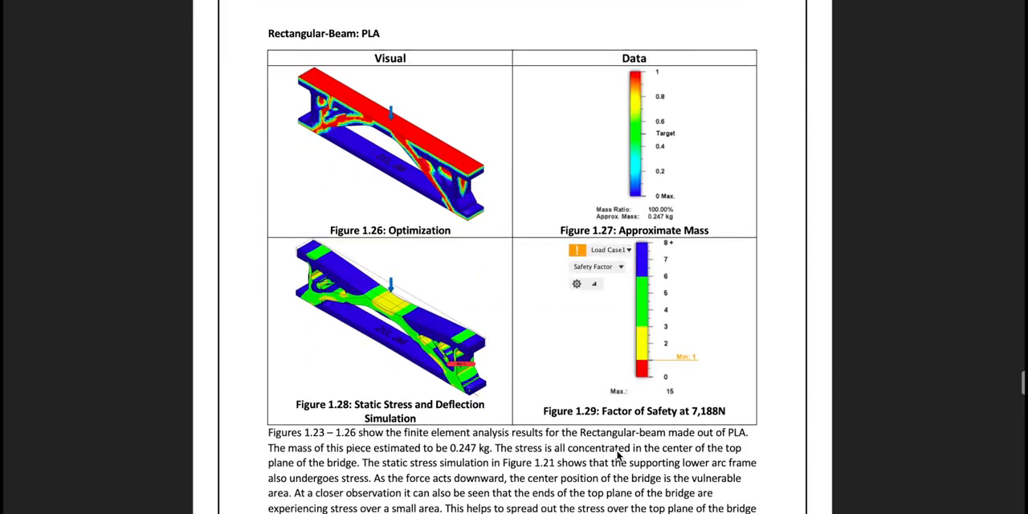
scroll("down", 3)
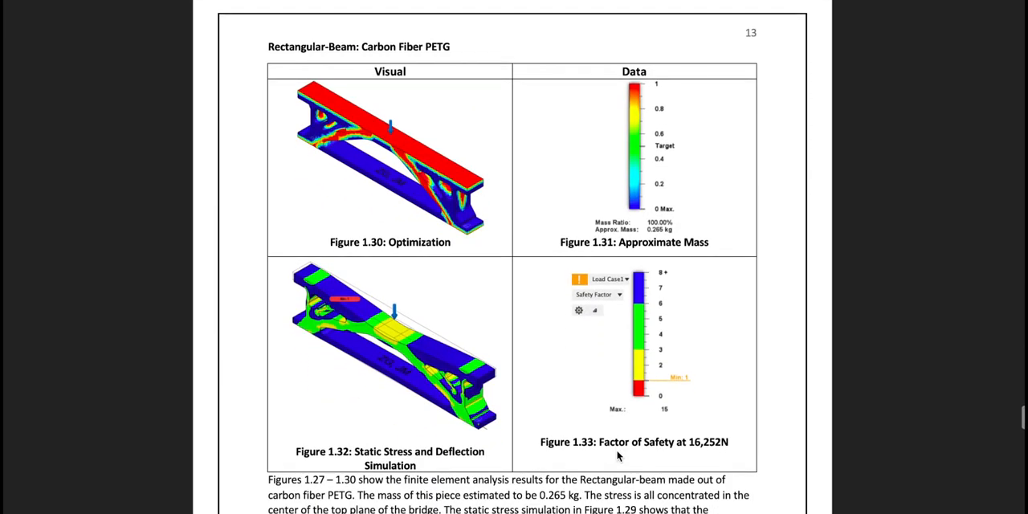
scroll("down", 3)
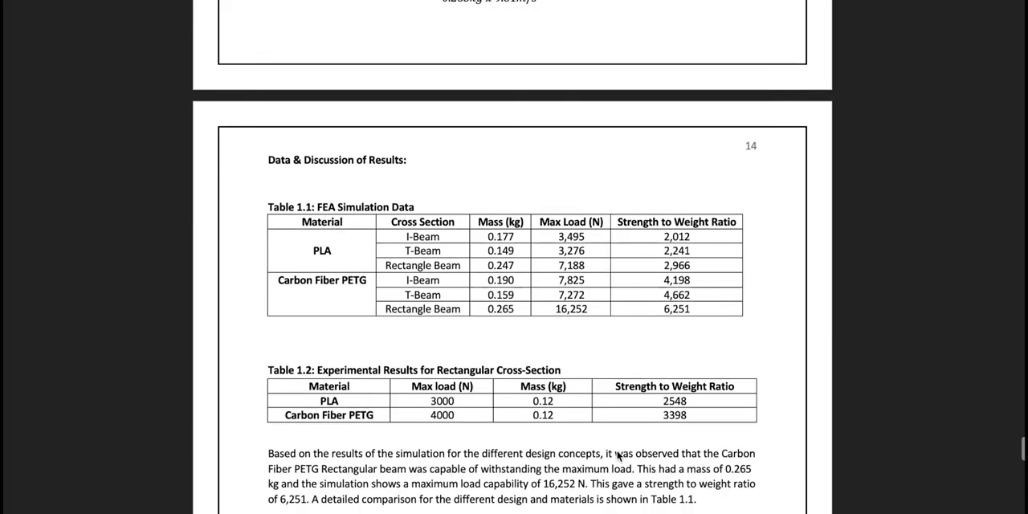
scroll("down", 3)
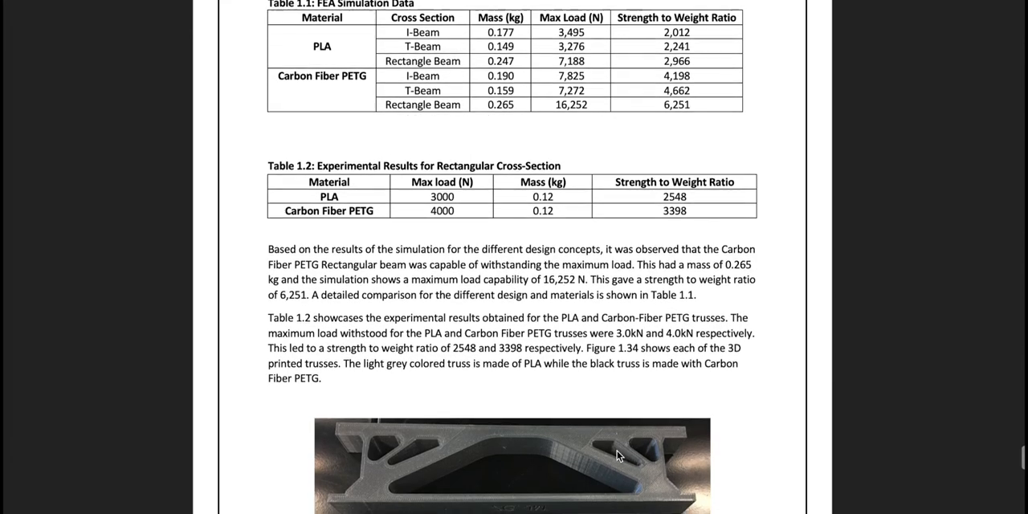
scroll("down", 3)
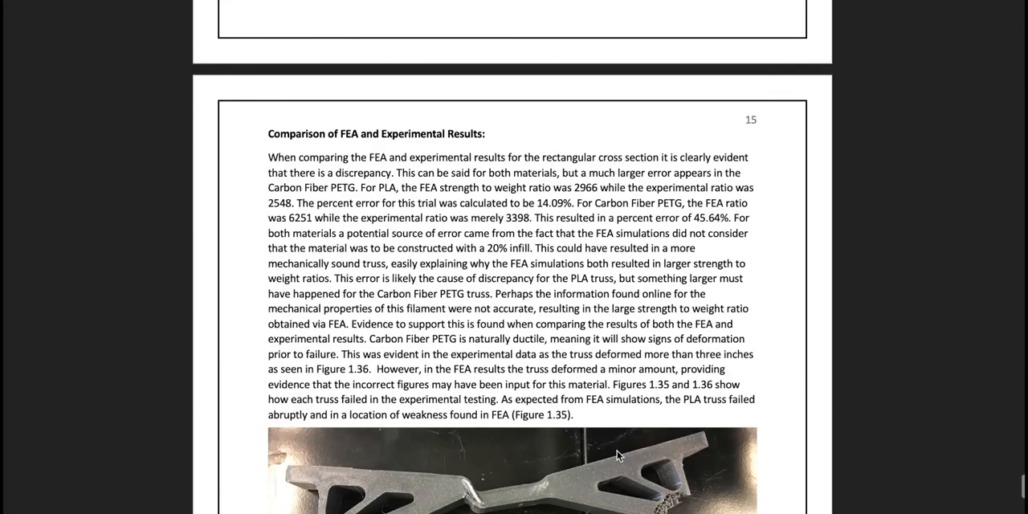
scroll("down", 3)
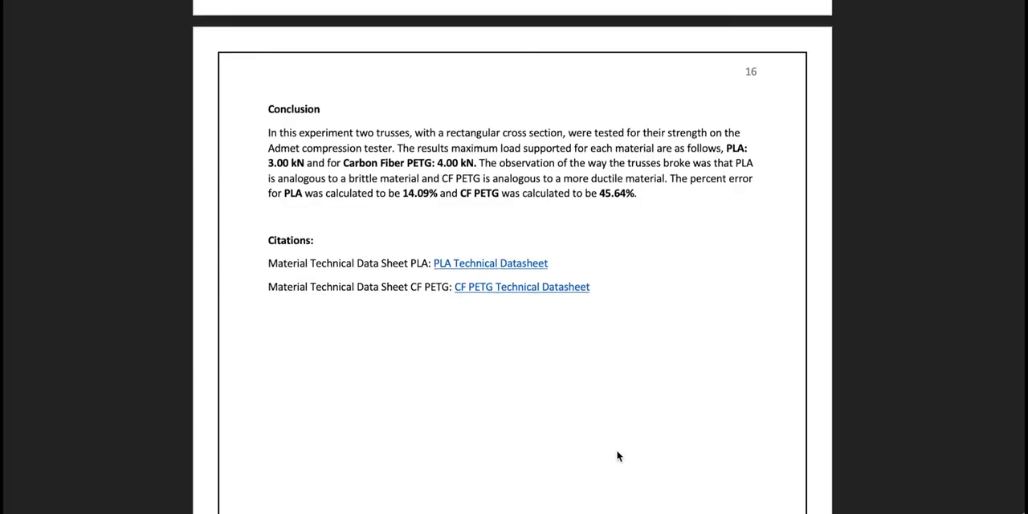